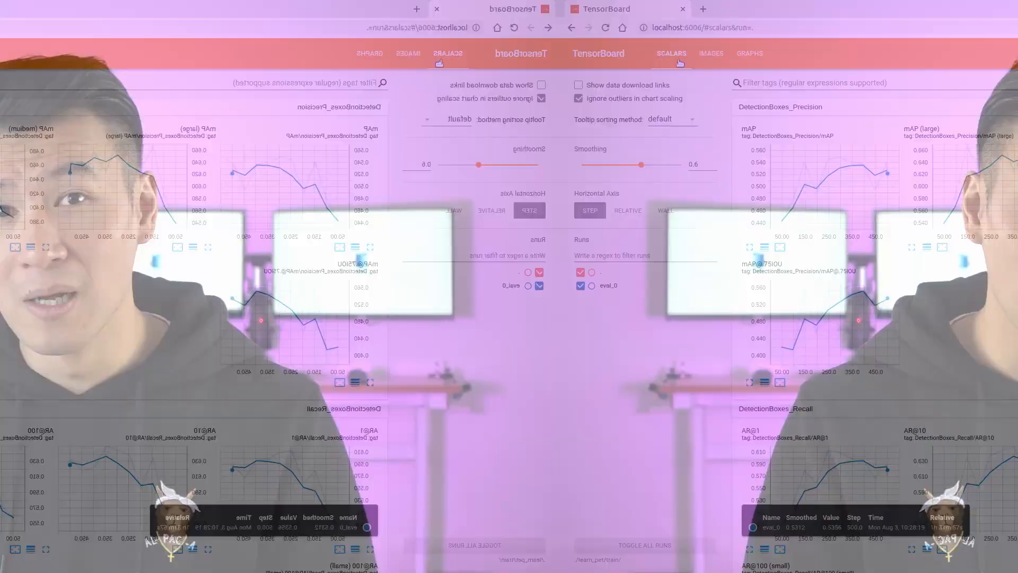
Show the Detections_Left_Groundtruth_Right evaluation images at step 500.
left_click(151, 53)
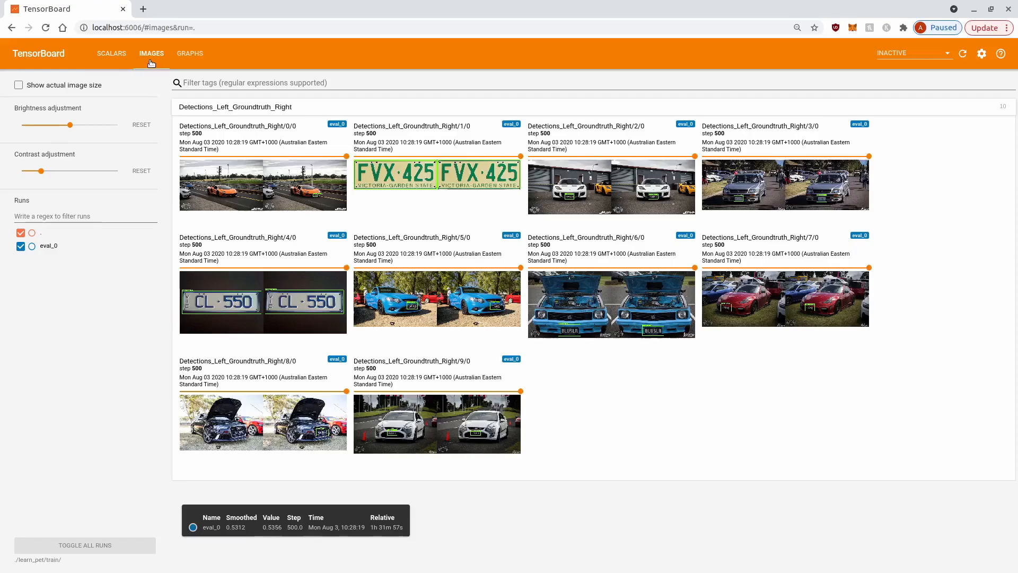
Open ELPR.py in nano from the weston terminal in the opencv folder.
left_click(189, 53)
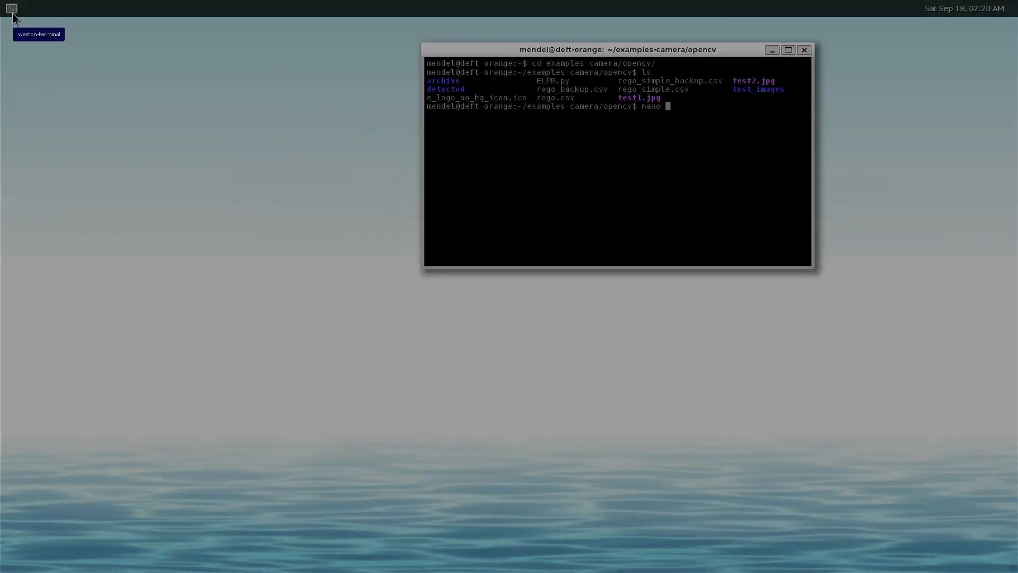
type("ELPR.py")
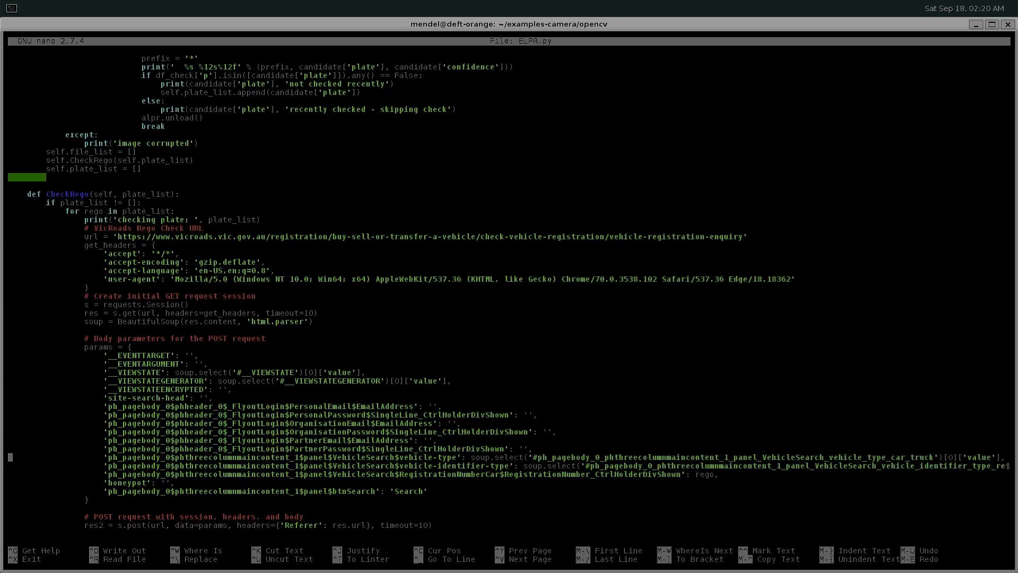